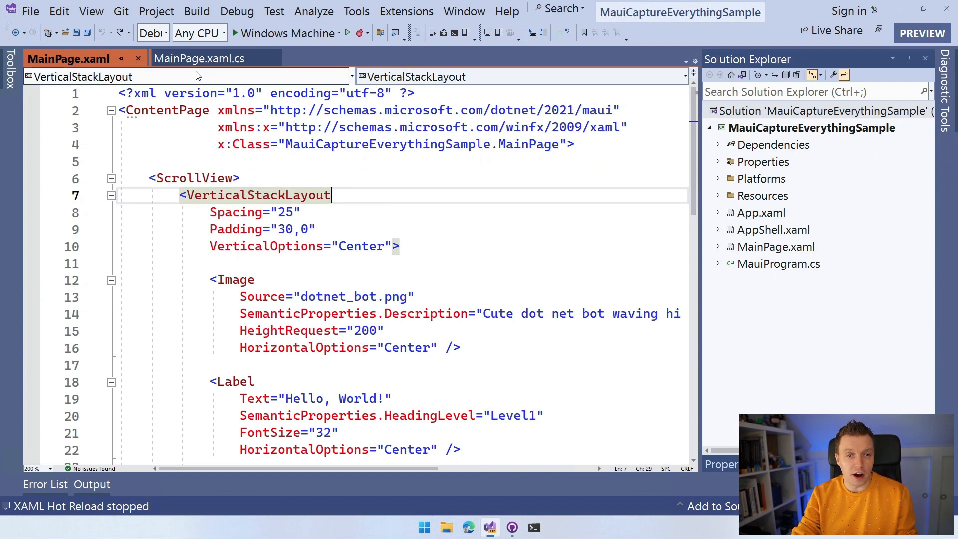
Step: Delete the counter-click code from OnCounterClicked in MainPage.xaml.cs and pick out the CounterBtn name
left_click(196, 59)
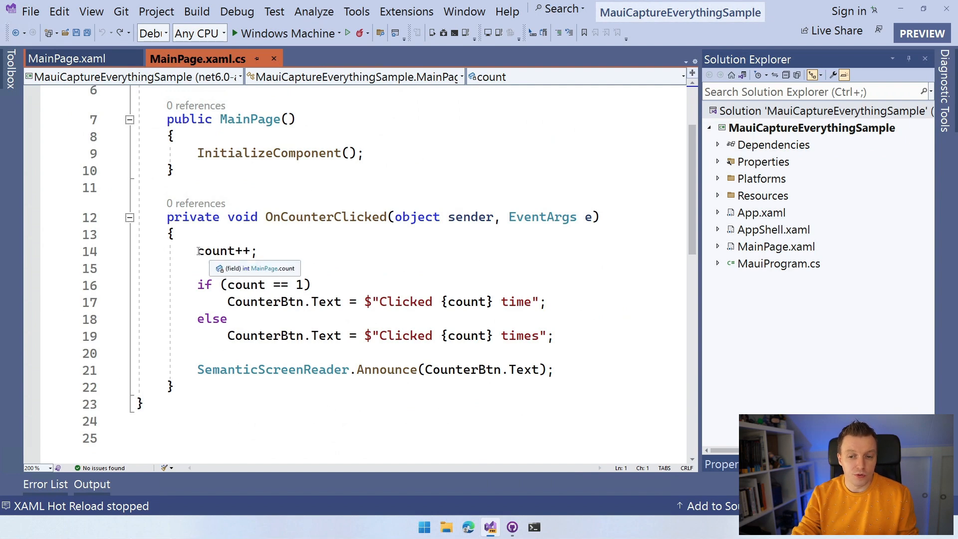
left_click_drag(197, 252, 555, 369)
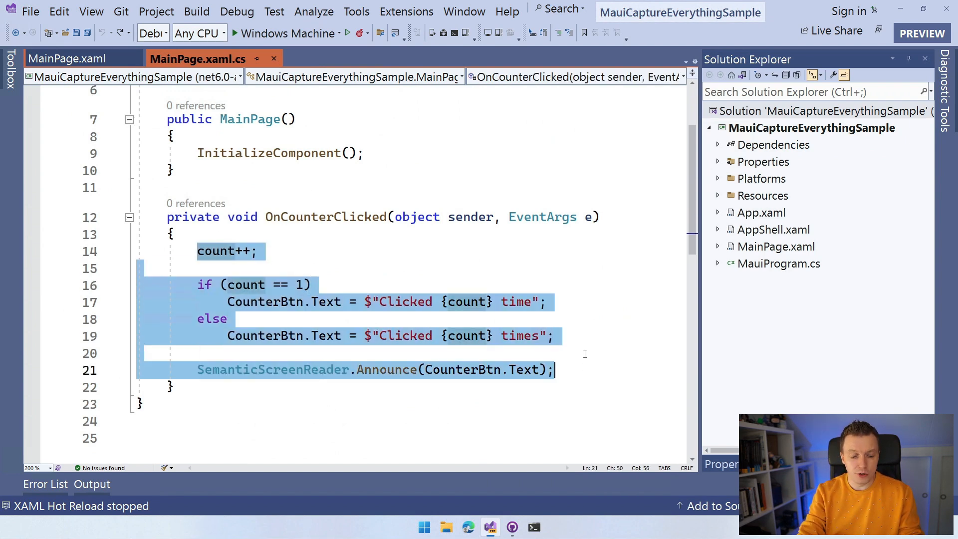
key("Delete")
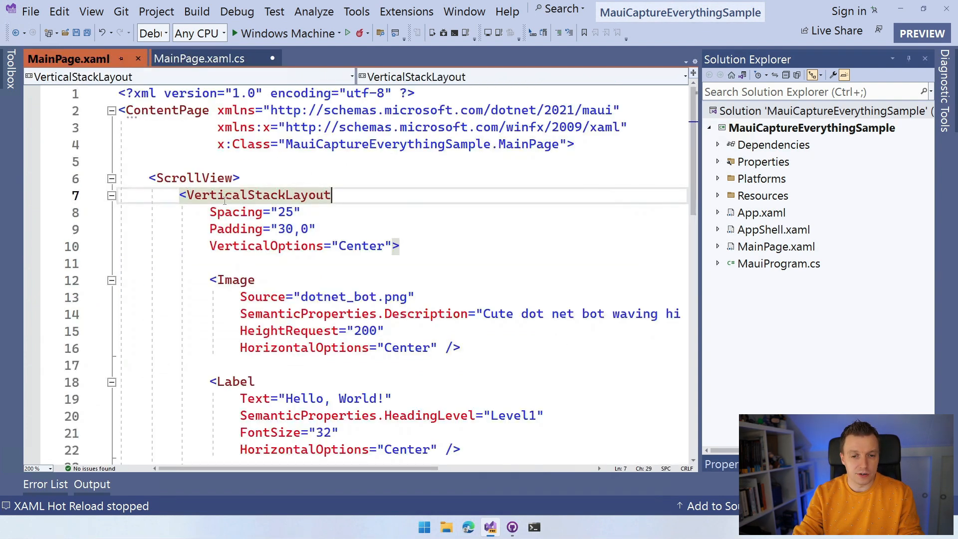
scroll("down", 3)
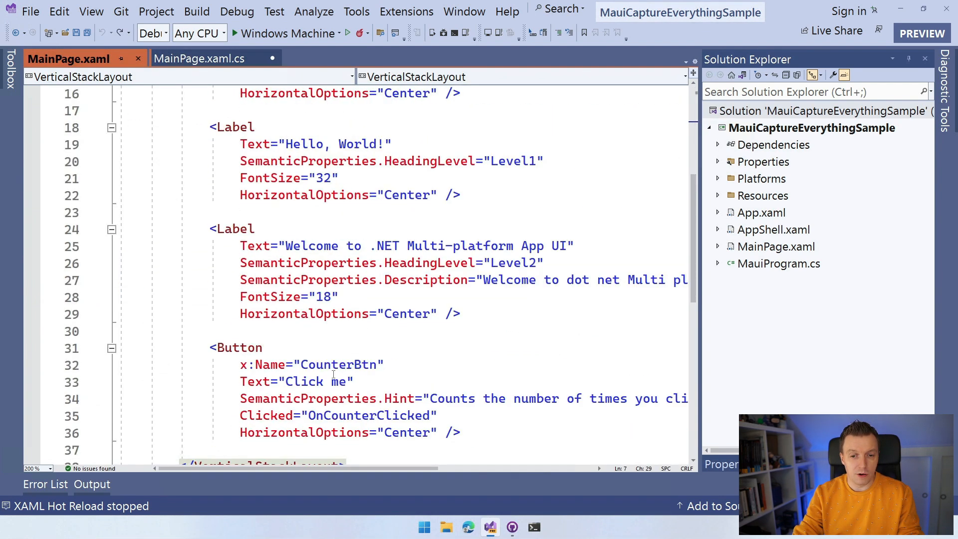
double_click(338, 364)
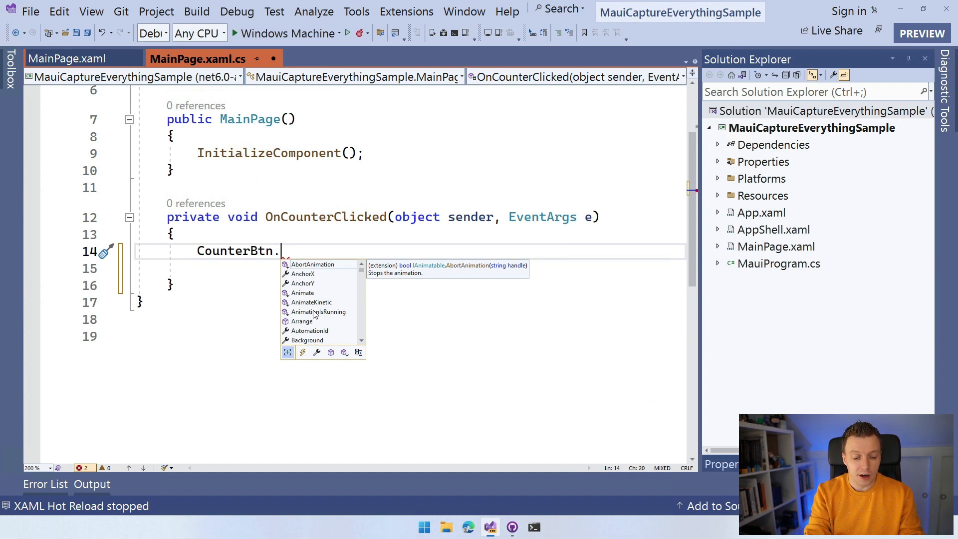
Step: Make the handler async and store await CounterBtn.CaptureAsync() in a var result
type("Captu")
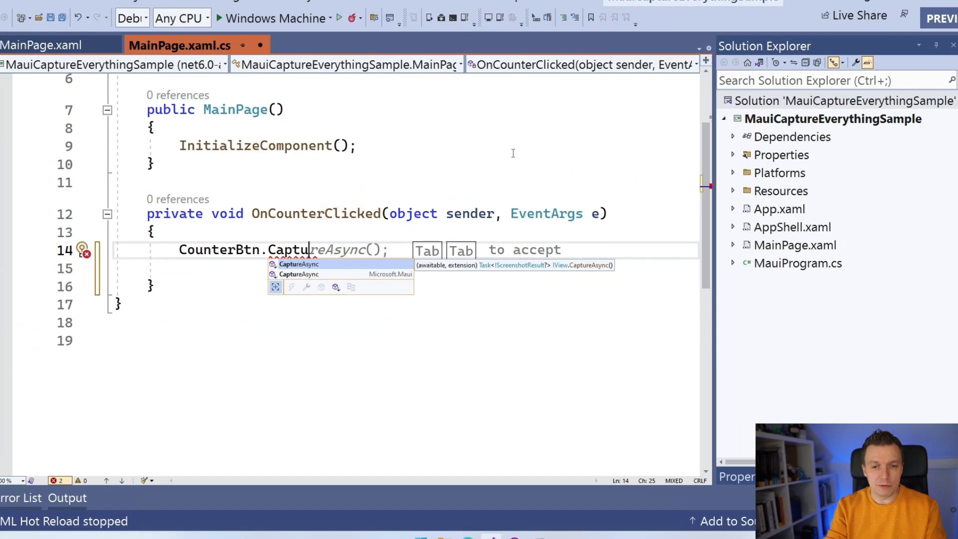
key("Tab")
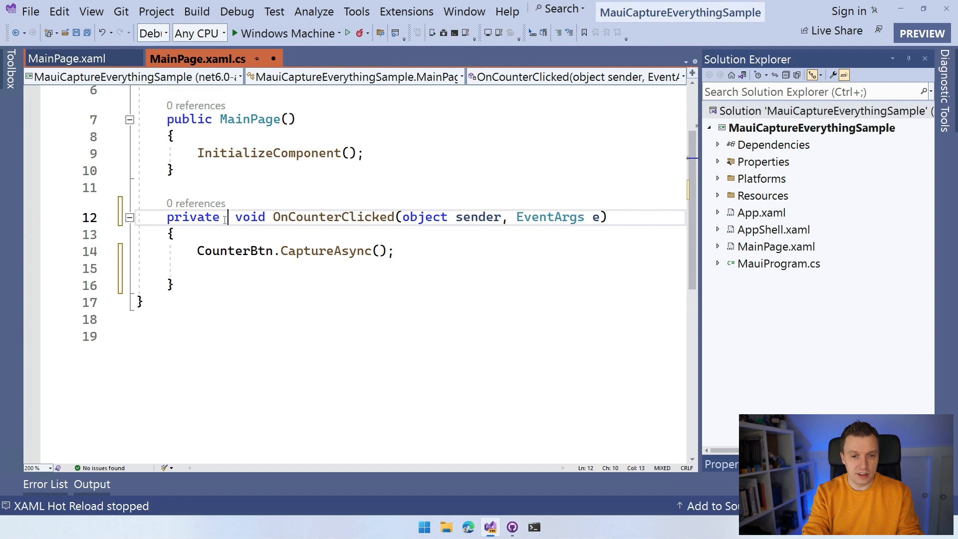
type("async")
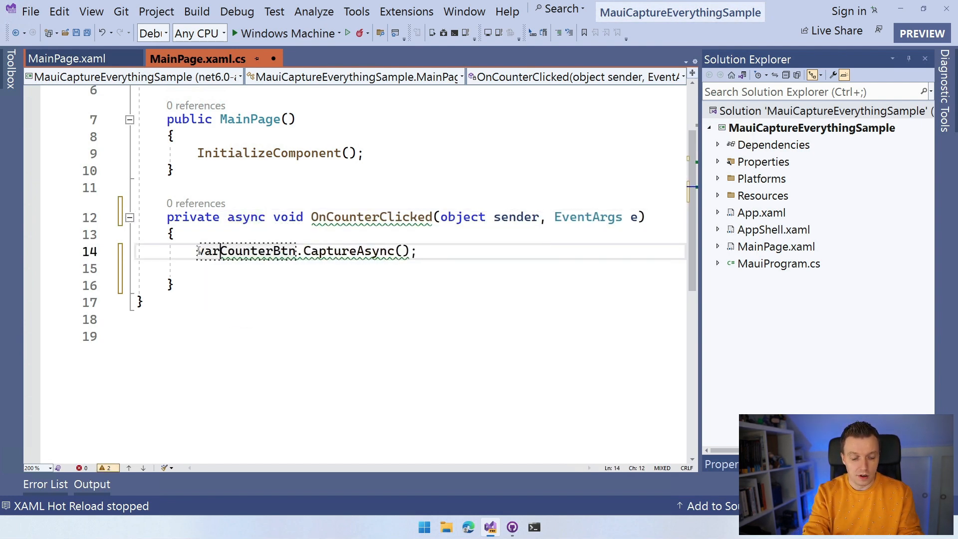
type("result =")
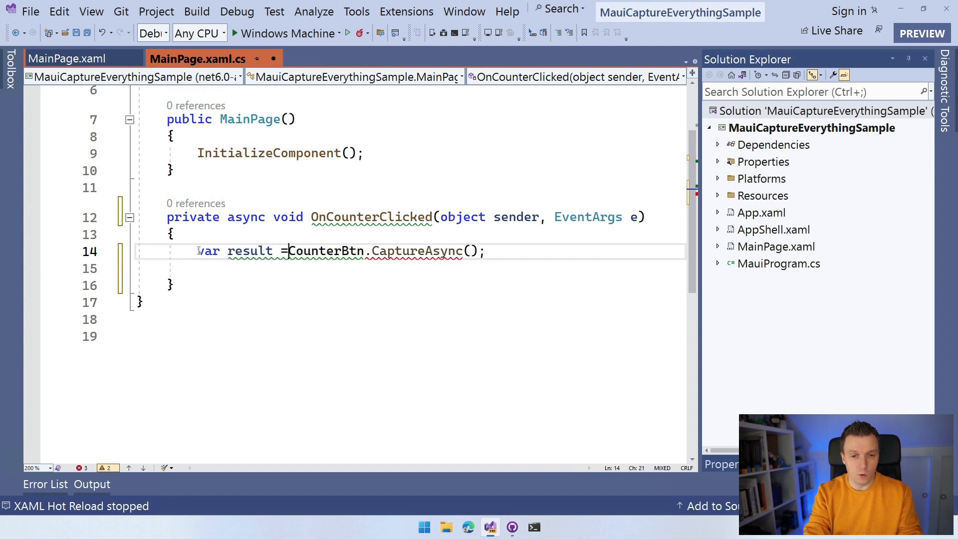
type("await")
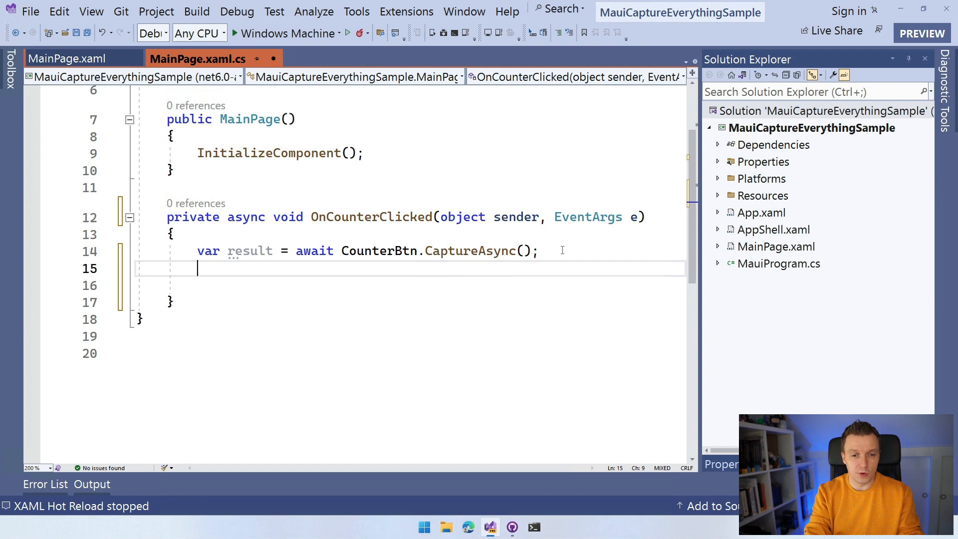
type("result.")
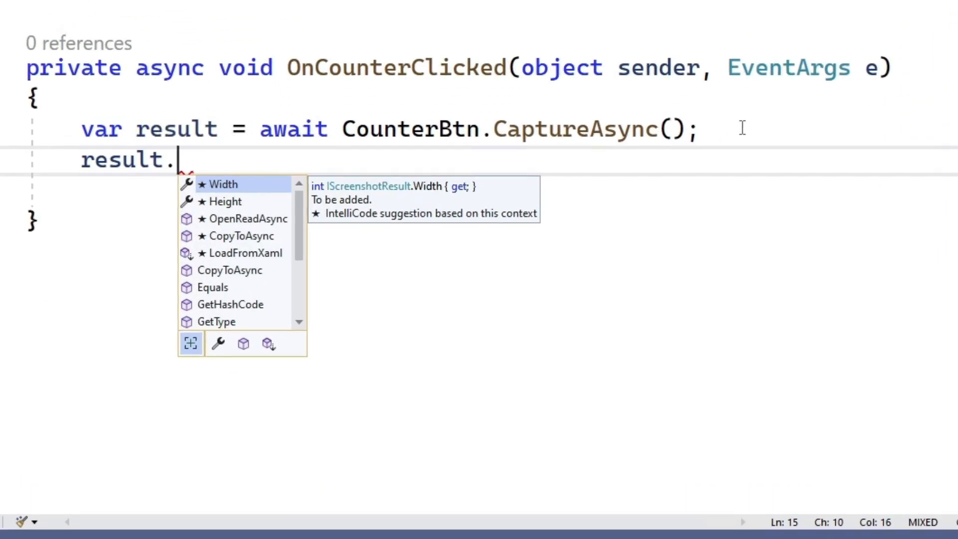
mouse_move(262, 207)
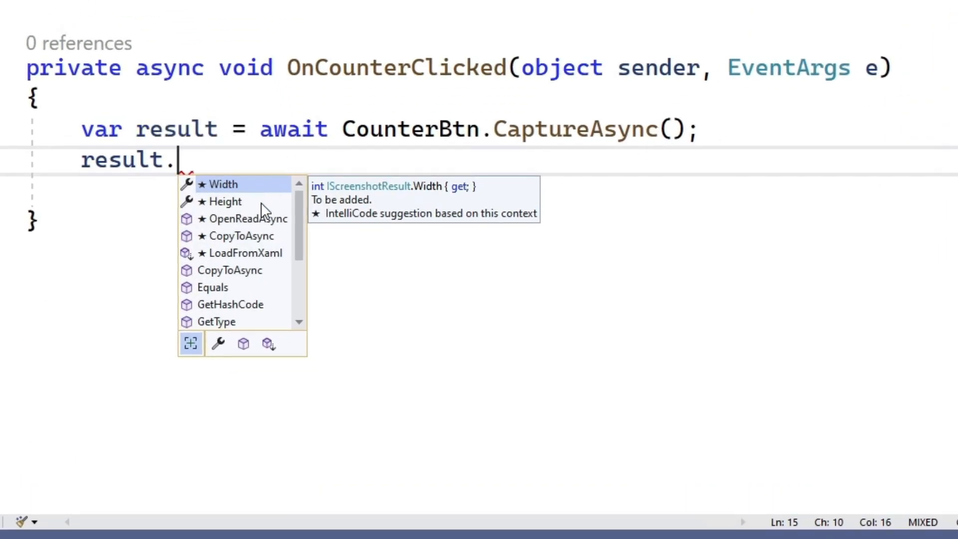
mouse_move(247, 218)
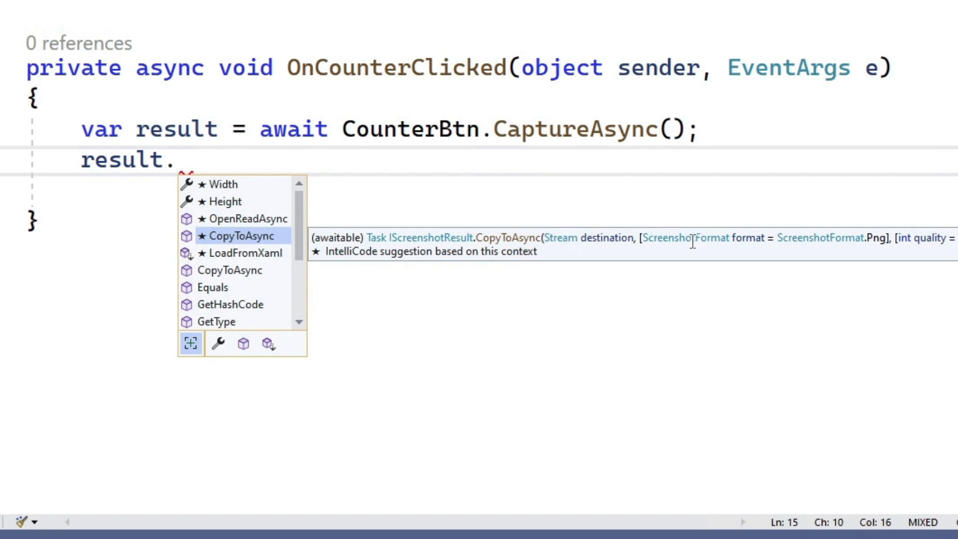
mouse_move(742, 241)
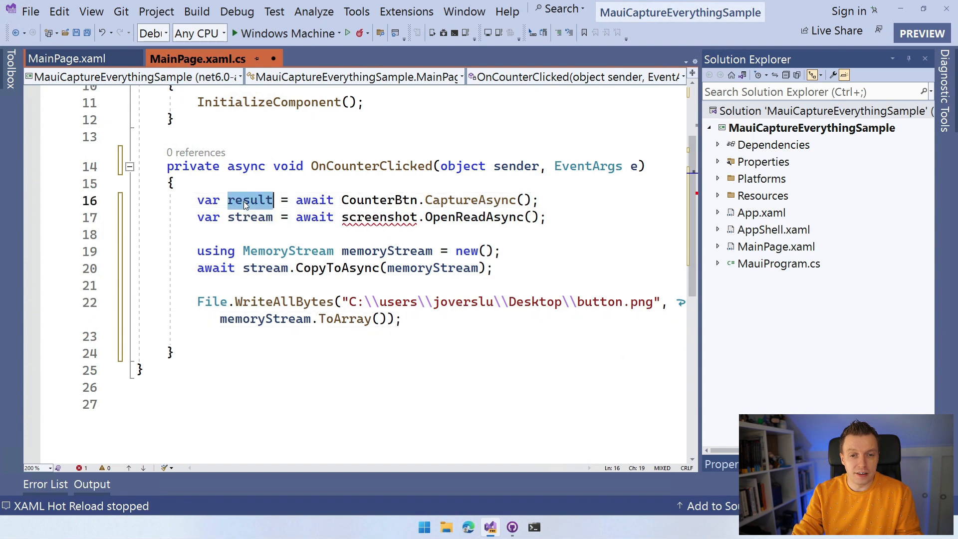
Step: Replace the stream-reading lines with await result.CopyToAsync(memoryStream) before File.WriteAllBytes
type("result")
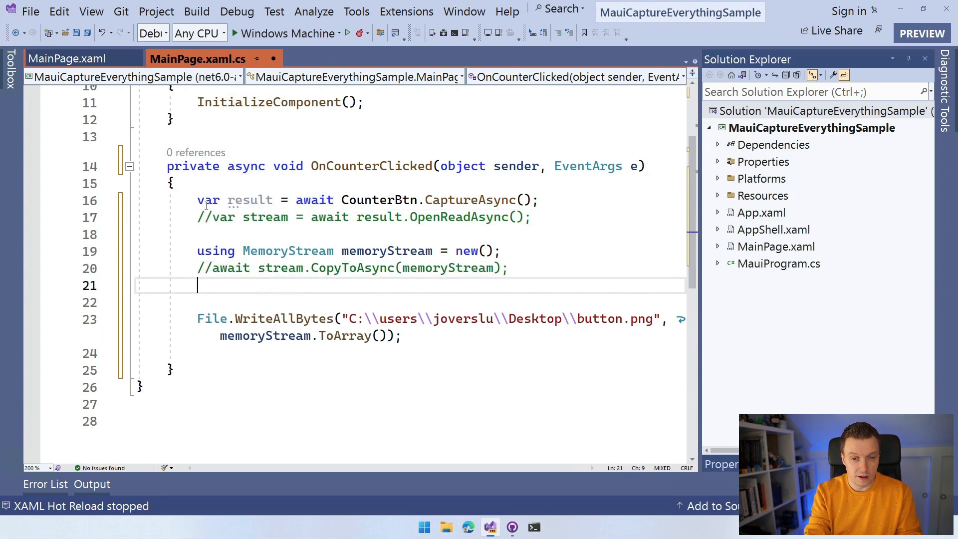
type("result")
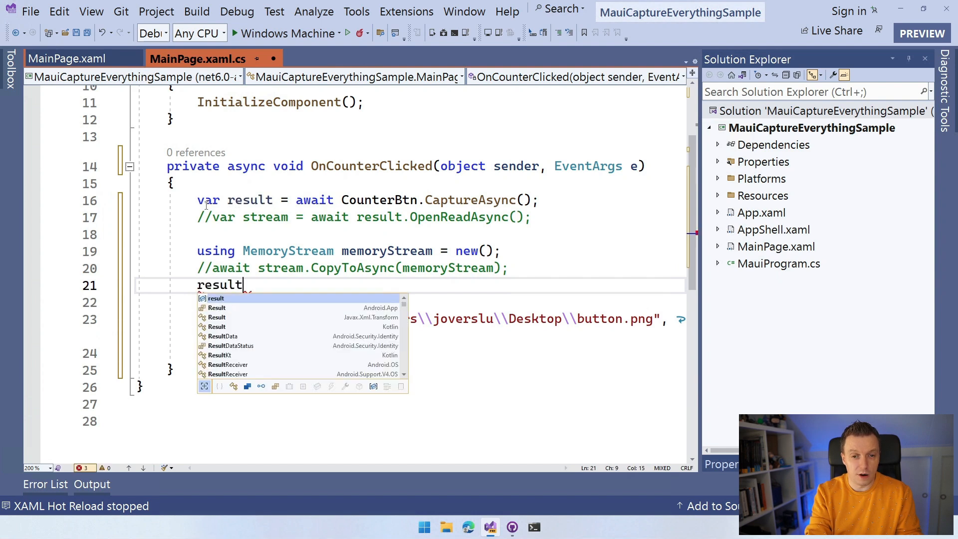
type(".CopyToAsync(")
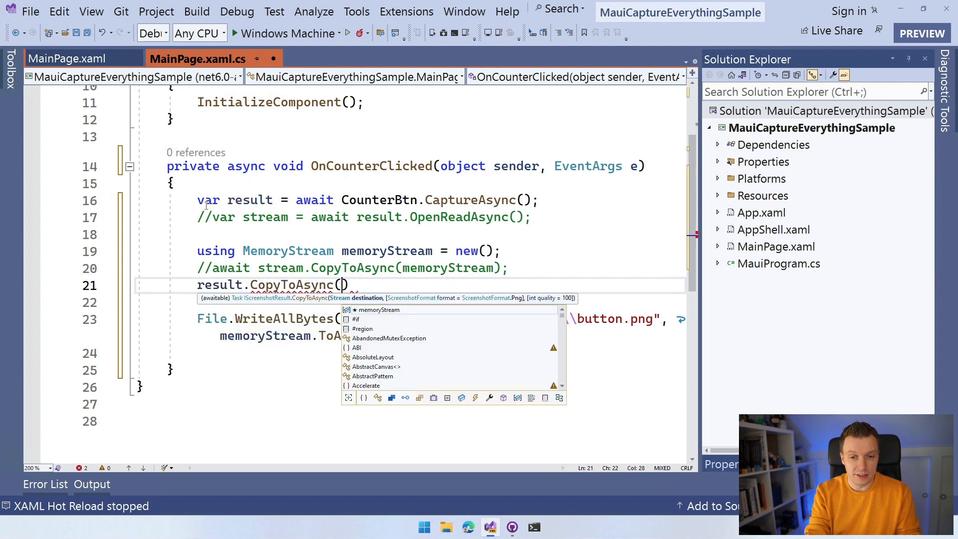
type("memoryStream")
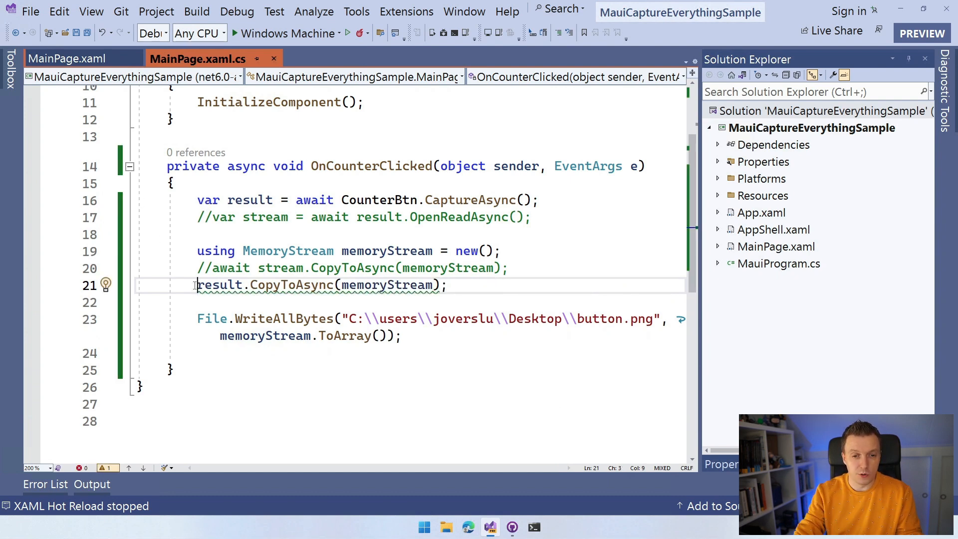
type("await")
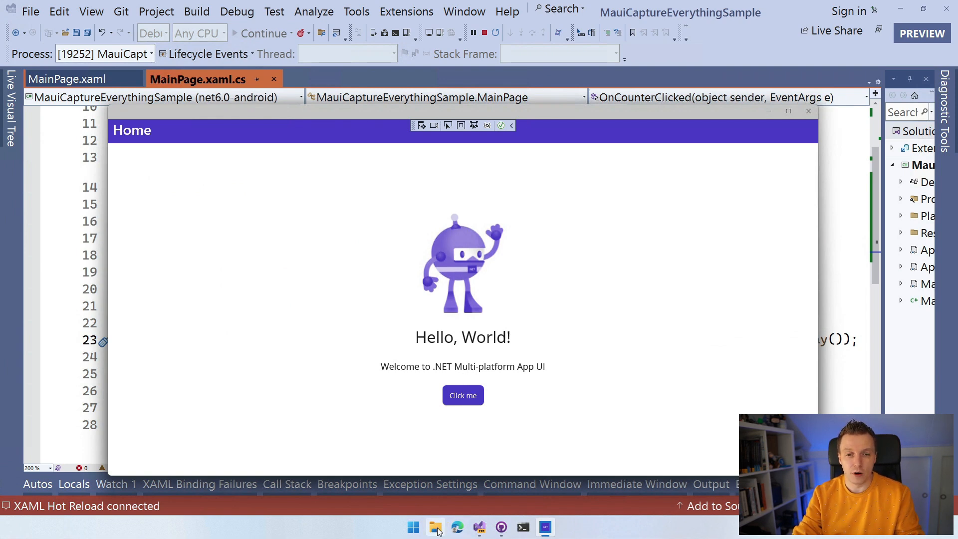
Step: Bring up a File Explorer window over the running app from the taskbar
left_click(436, 527)
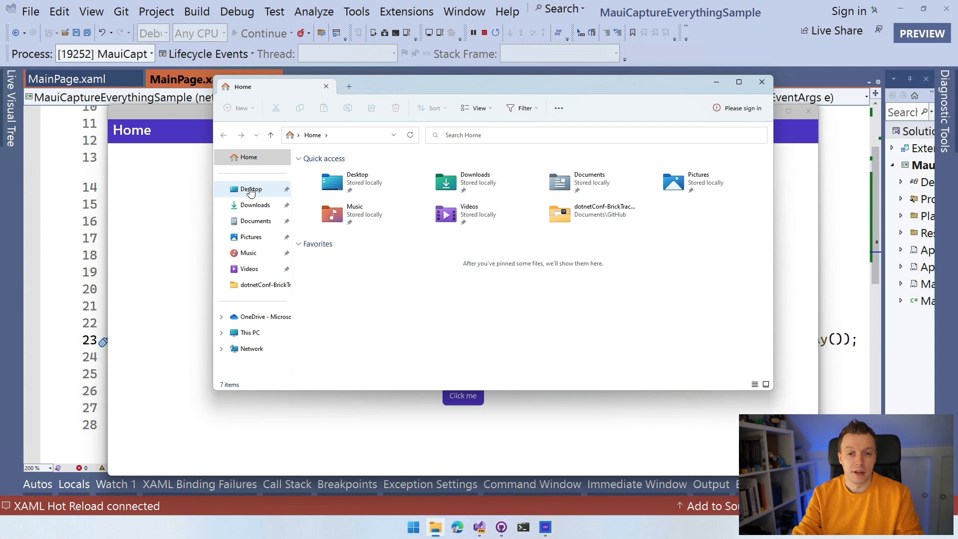
Step: Show the Desktop folder in Explorer to see the saved button.png capture
left_click(250, 188)
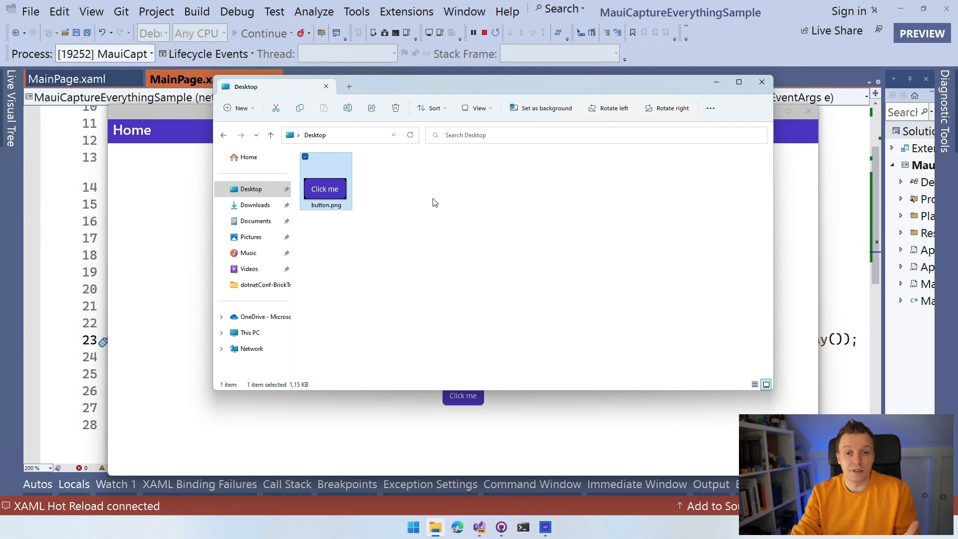
mouse_move(453, 202)
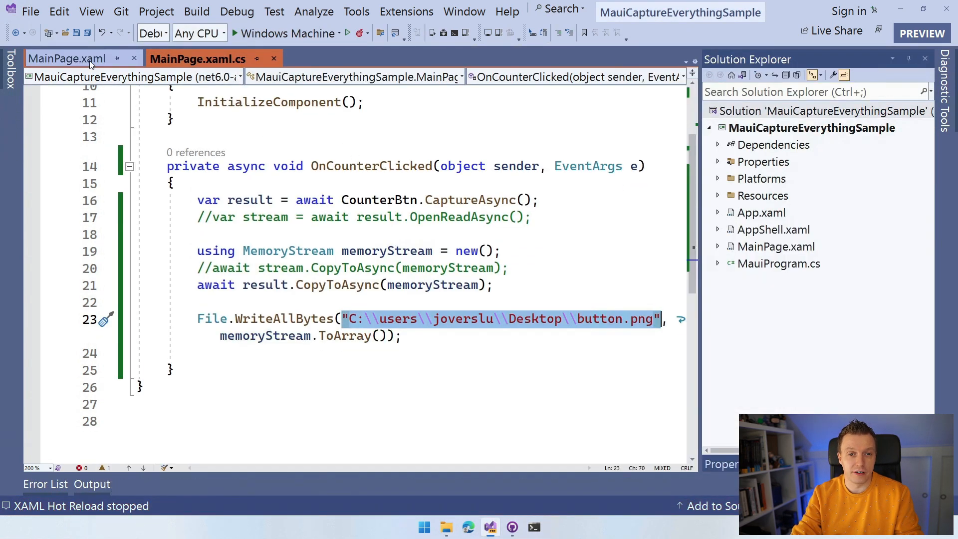
Step: Name the VerticalStackLayout x:Name="stack" in MainPage.xaml
left_click(67, 58)
type("x")
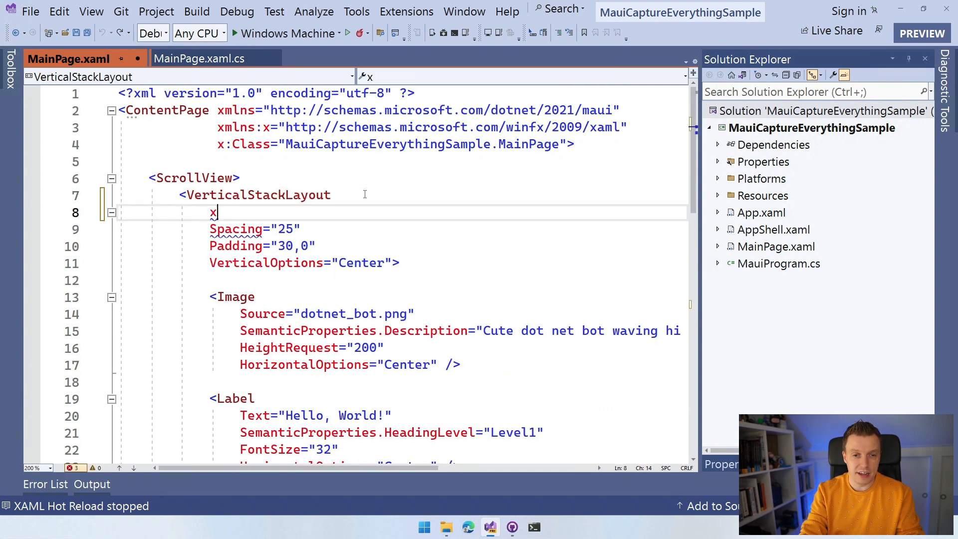
type(":Name=\"\"")
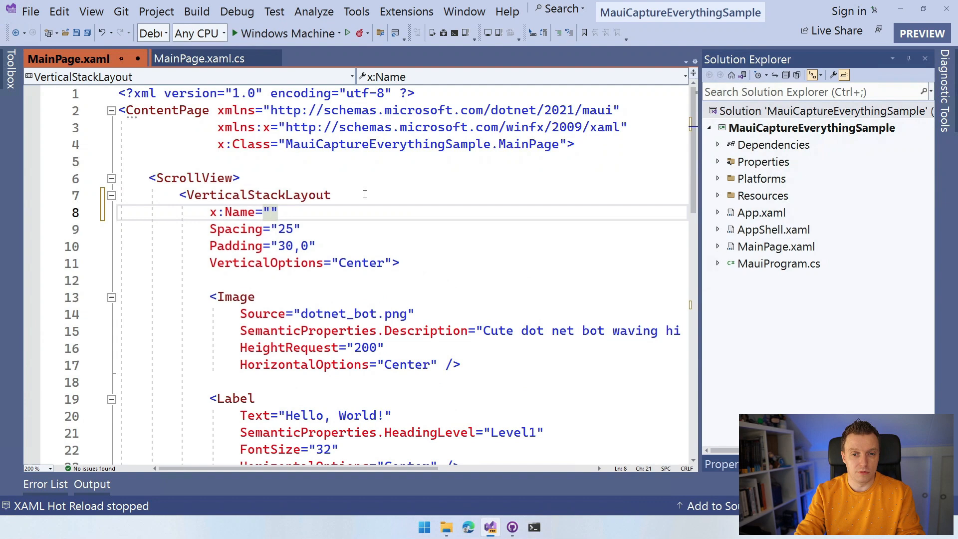
type("stack")
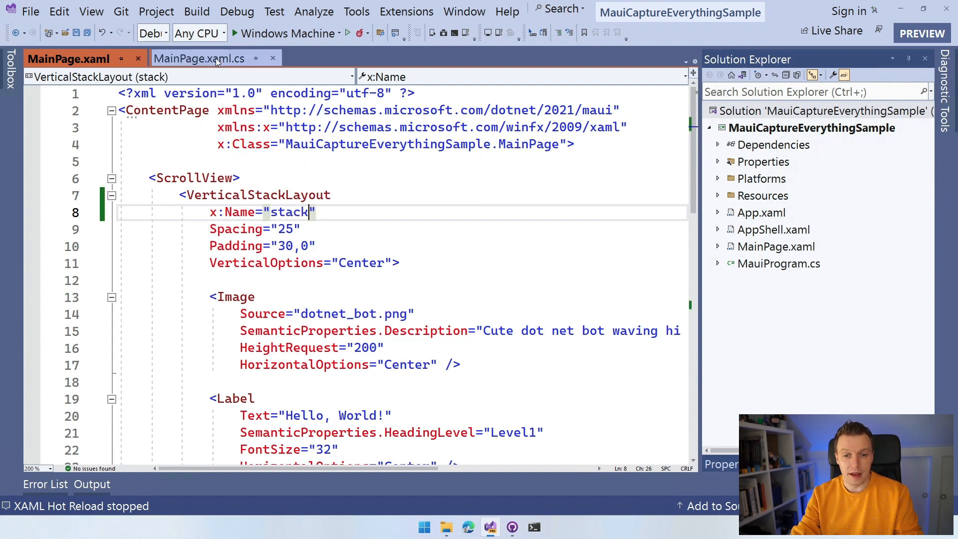
Step: Capture stack into stack.png in the handler, rerun the app and bring the Desktop window back
left_click(198, 58)
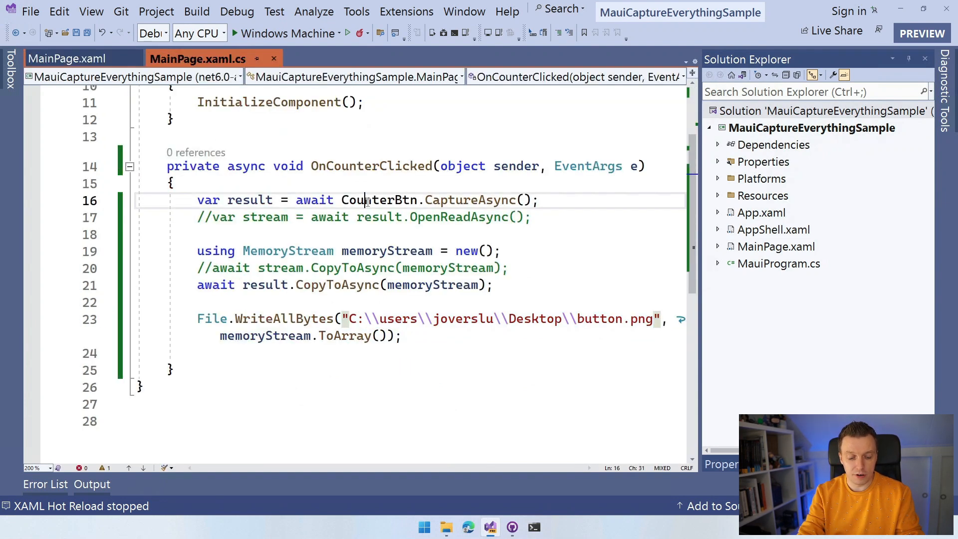
type("stack")
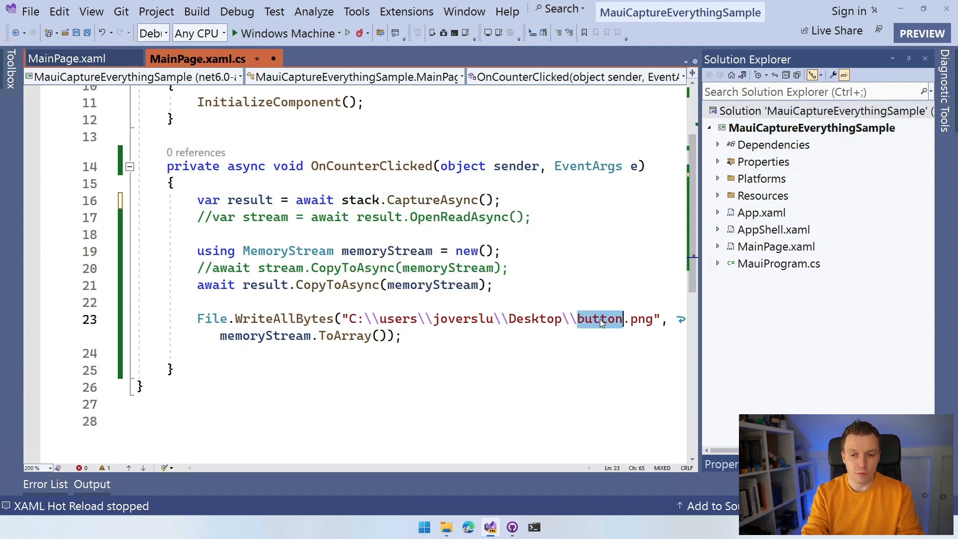
type("stack")
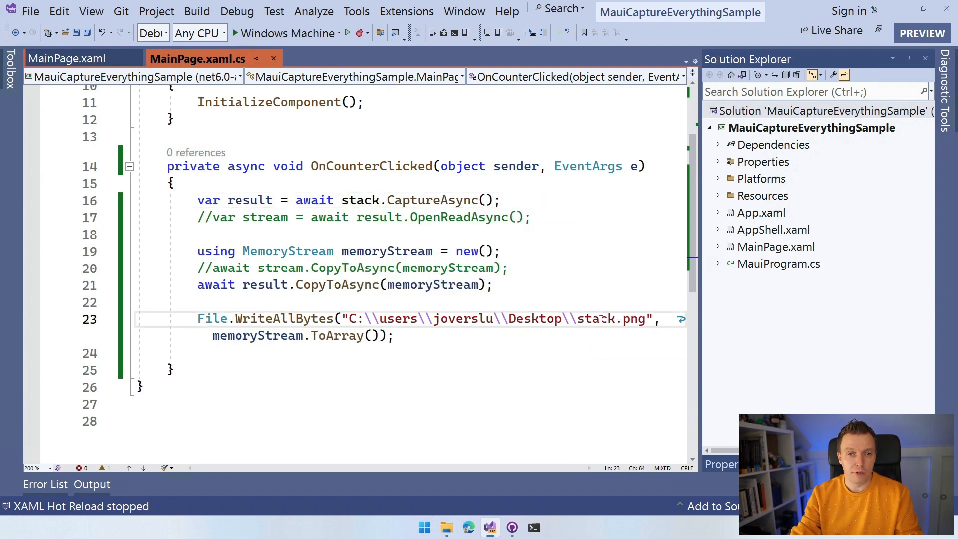
left_click(347, 33)
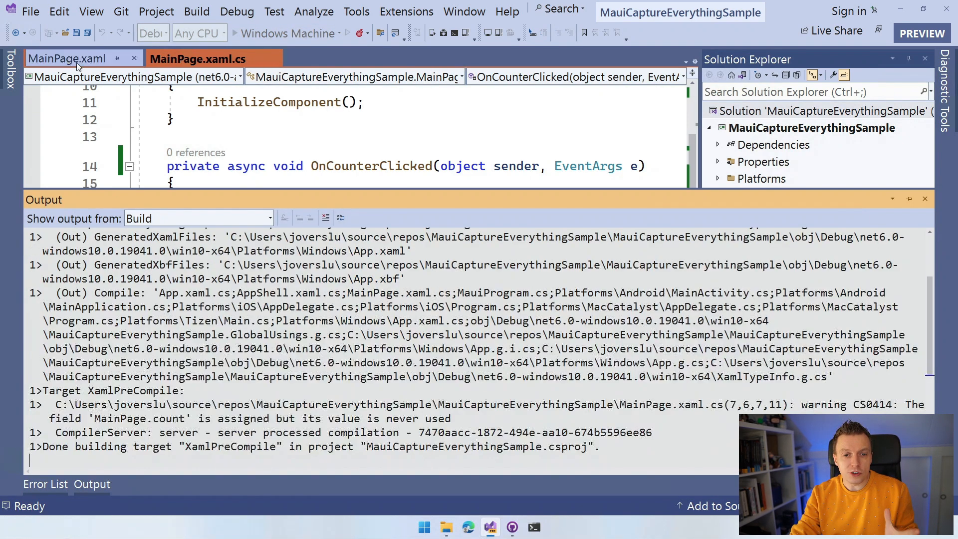
left_click(67, 58)
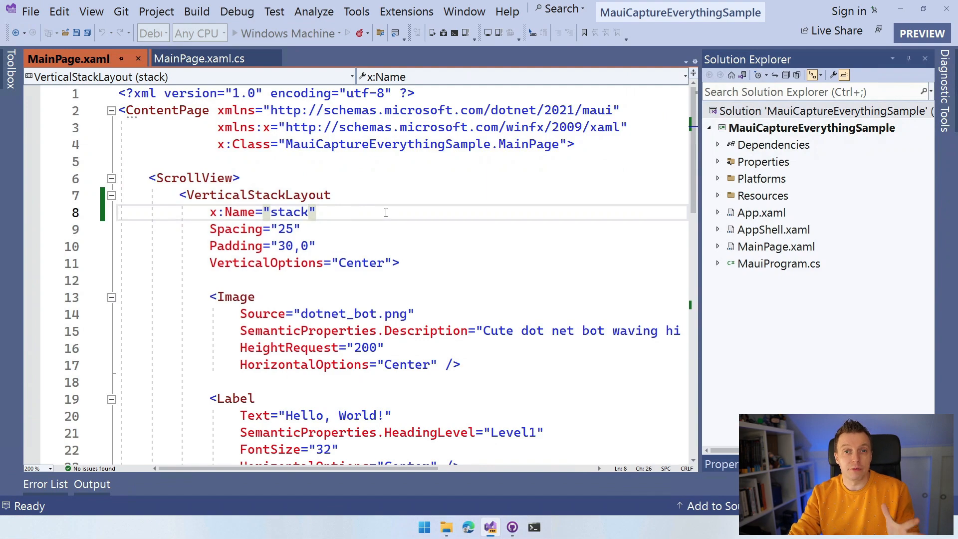
scroll("down", 3)
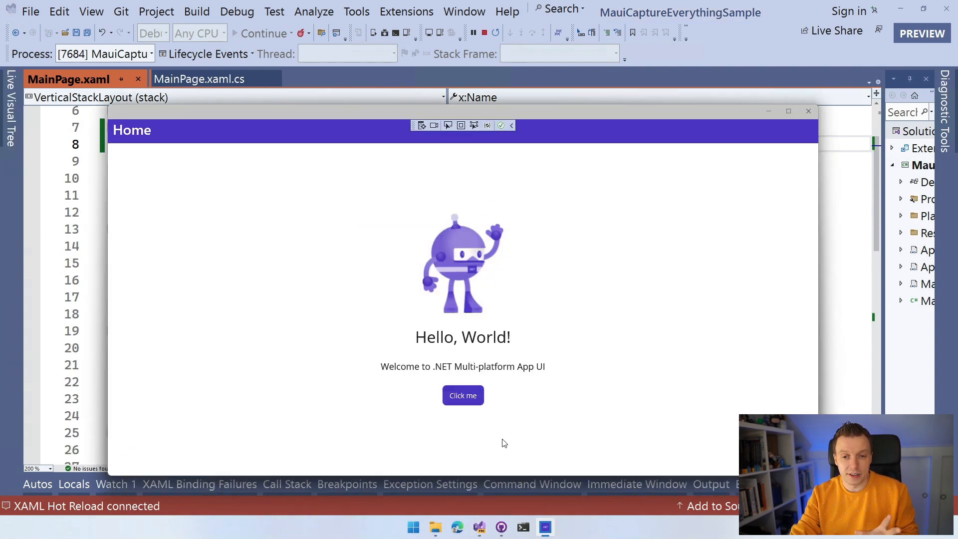
left_click(435, 527)
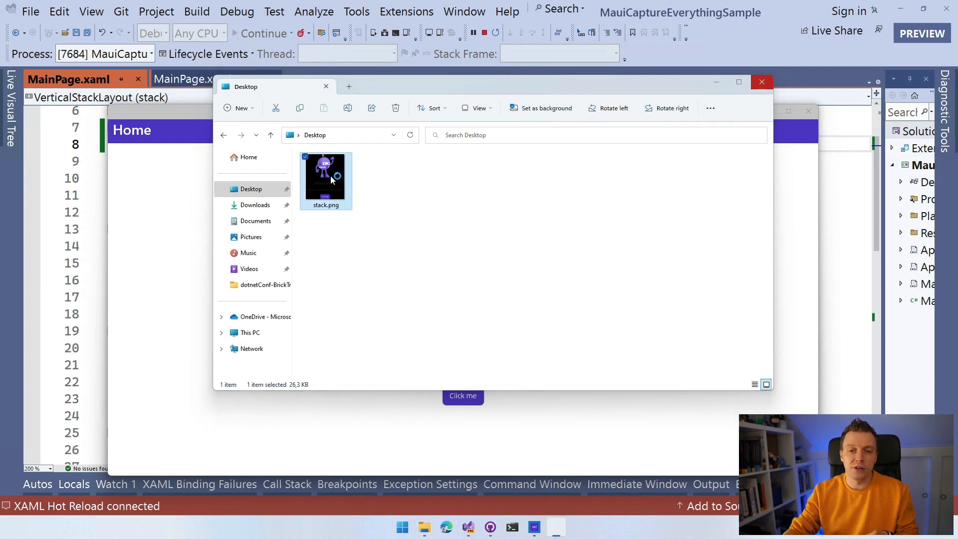
Step: View stack.png from the Desktop in Photos, revealing its black background
double_click(325, 176)
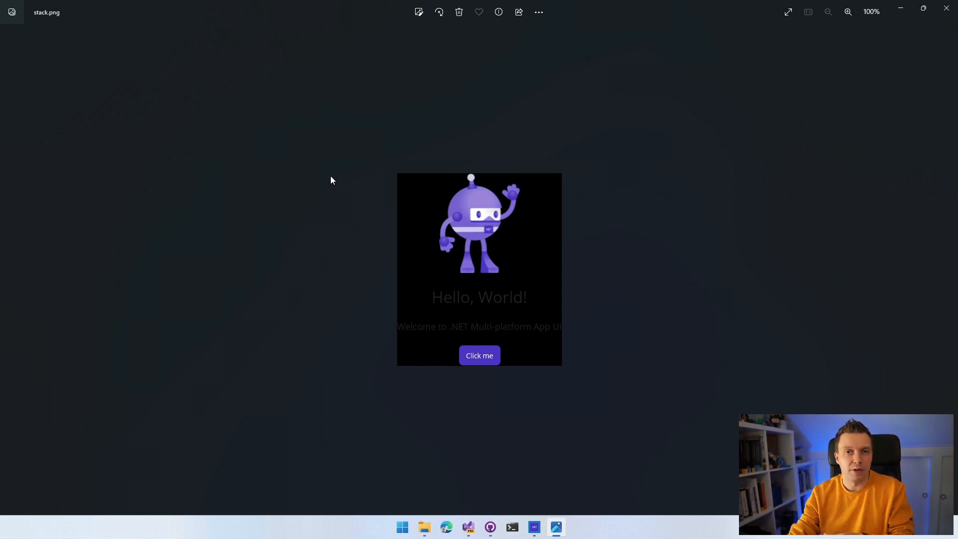
mouse_move(627, 178)
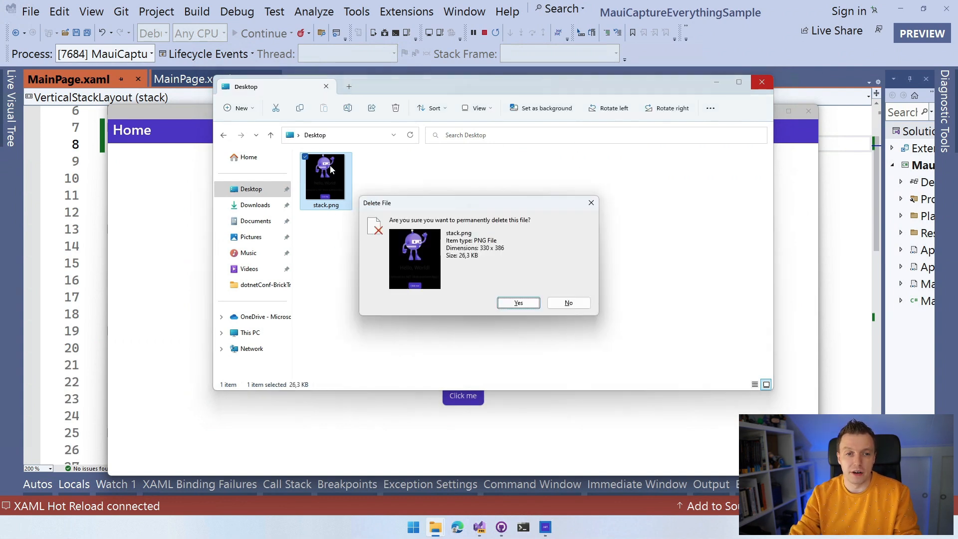
Step: Confirm deleting stack.png and start adding a BackgroundColor attribute to the stack layout
left_click(518, 302)
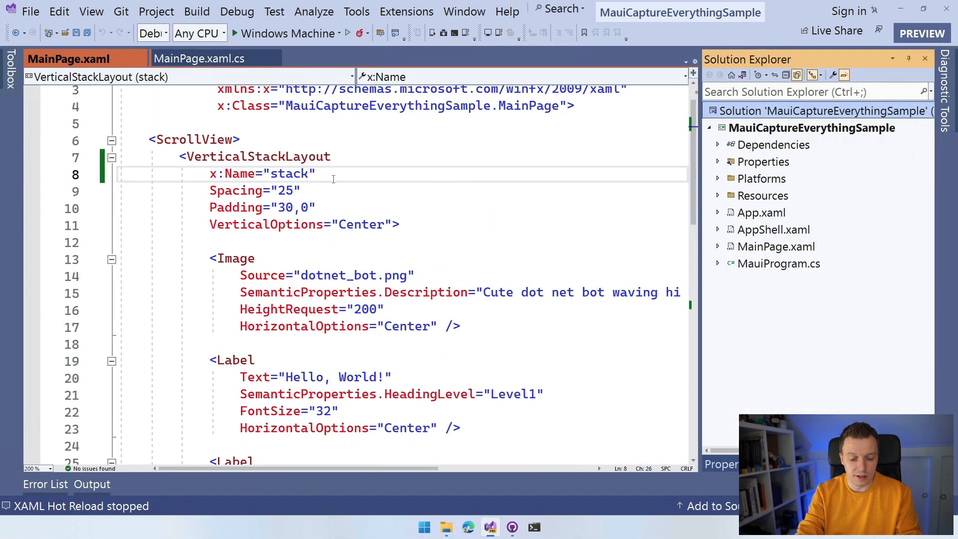
type("Back")
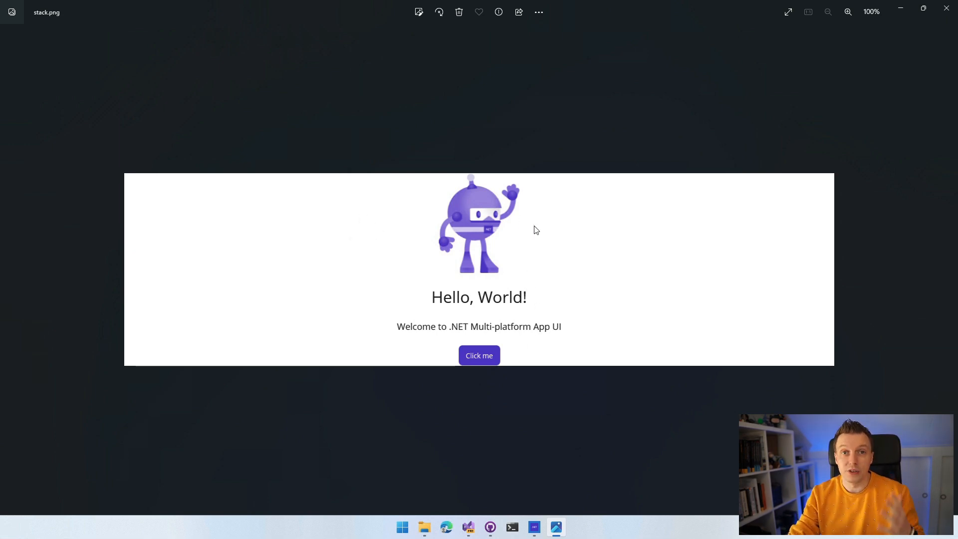
mouse_move(573, 201)
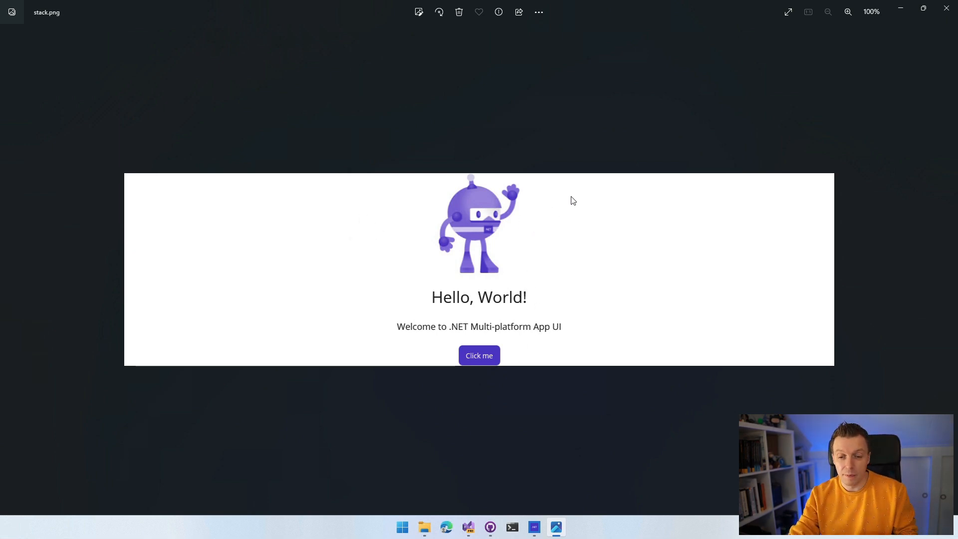